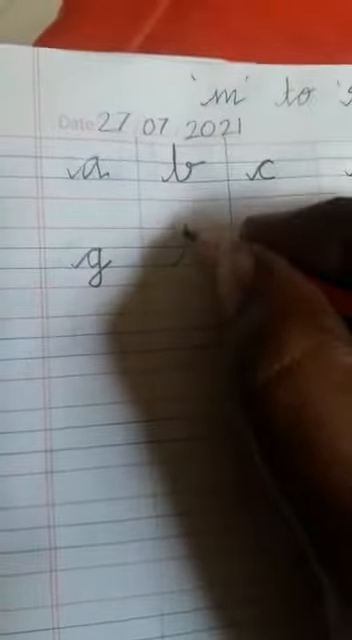
pyautogui.write('h')
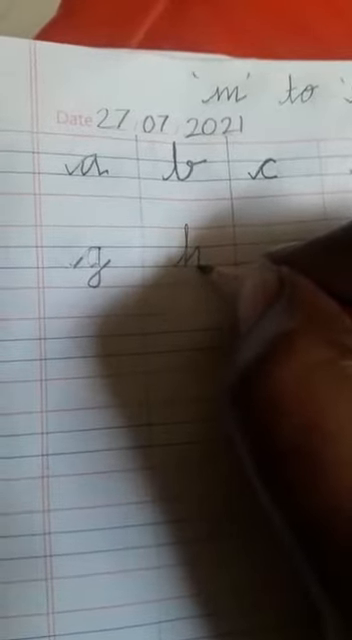